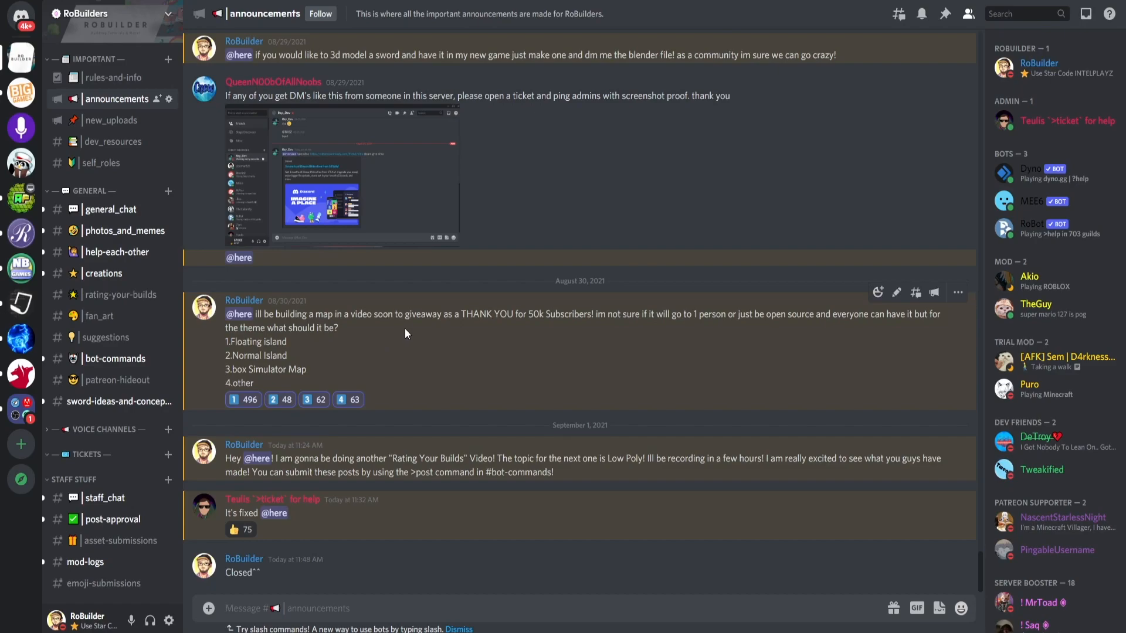
mouse_move(632, 331)
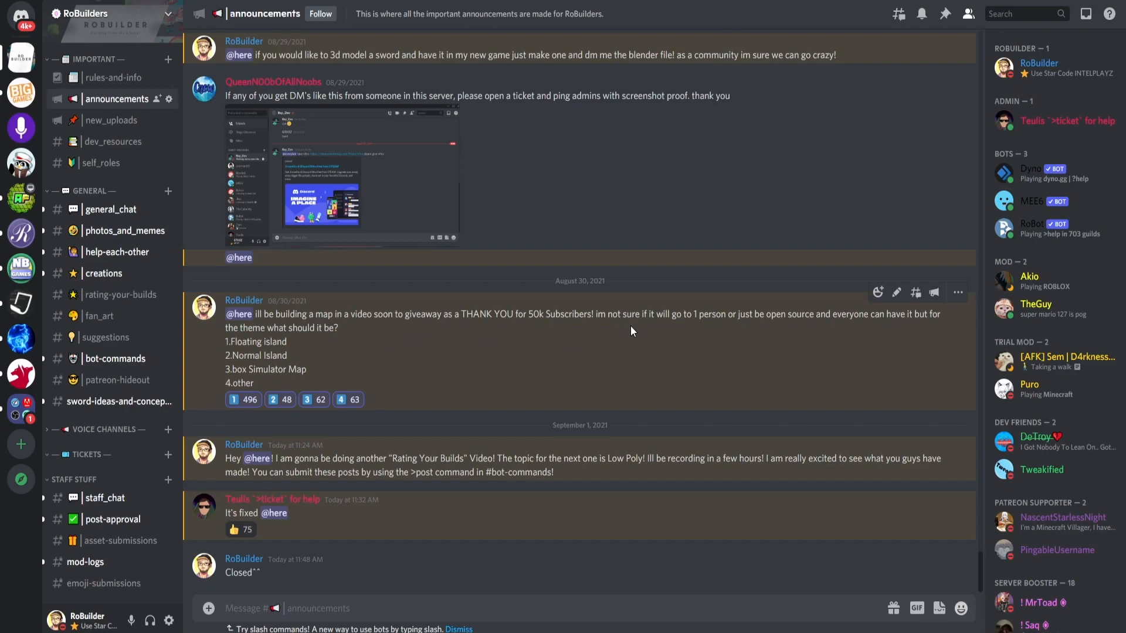
mouse_move(312, 340)
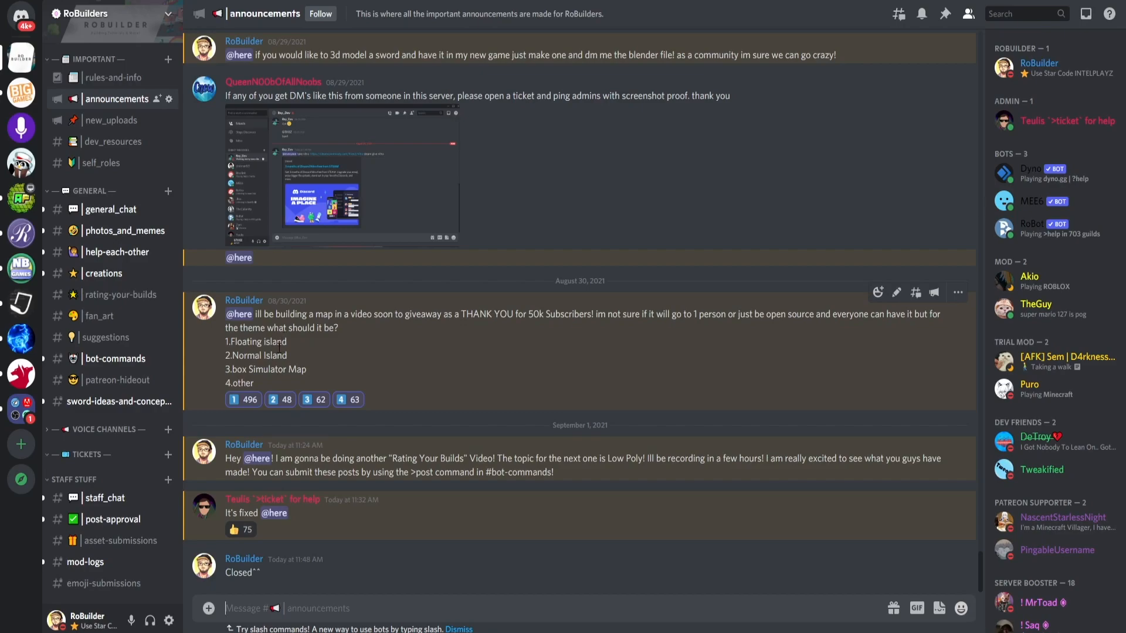
mouse_move(291, 399)
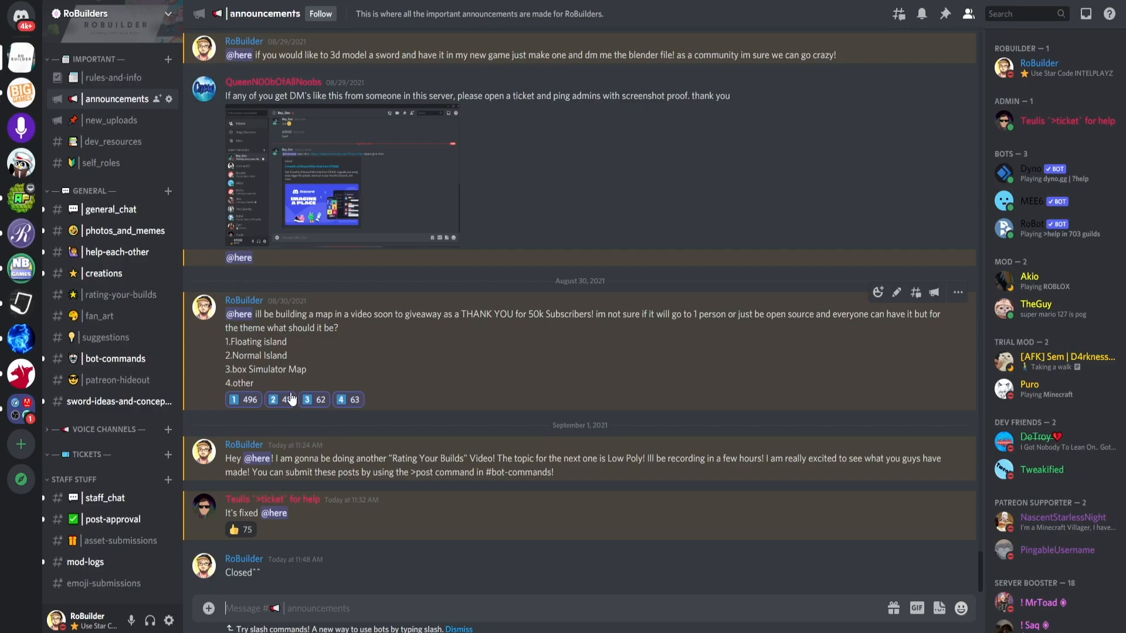
mouse_move(233, 400)
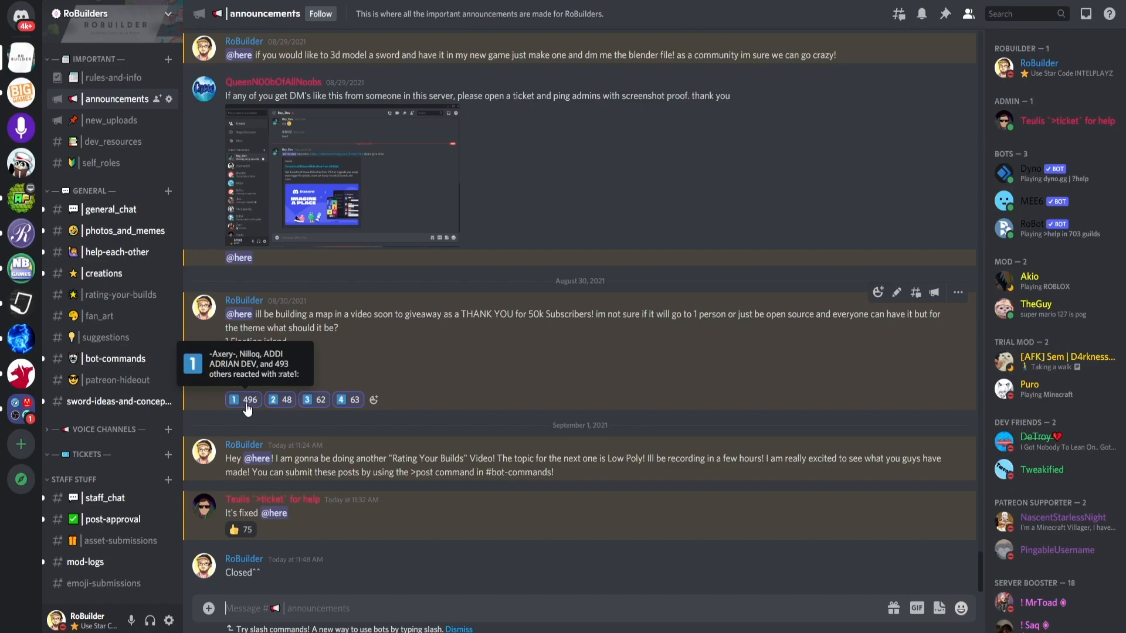
mouse_move(253, 412)
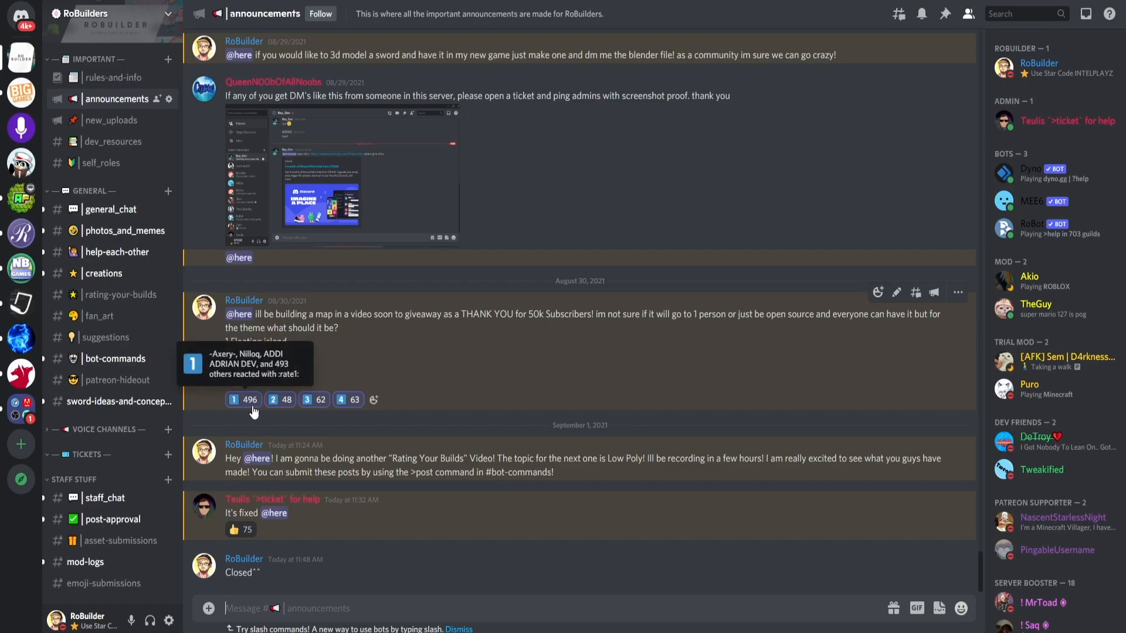
mouse_move(533, 361)
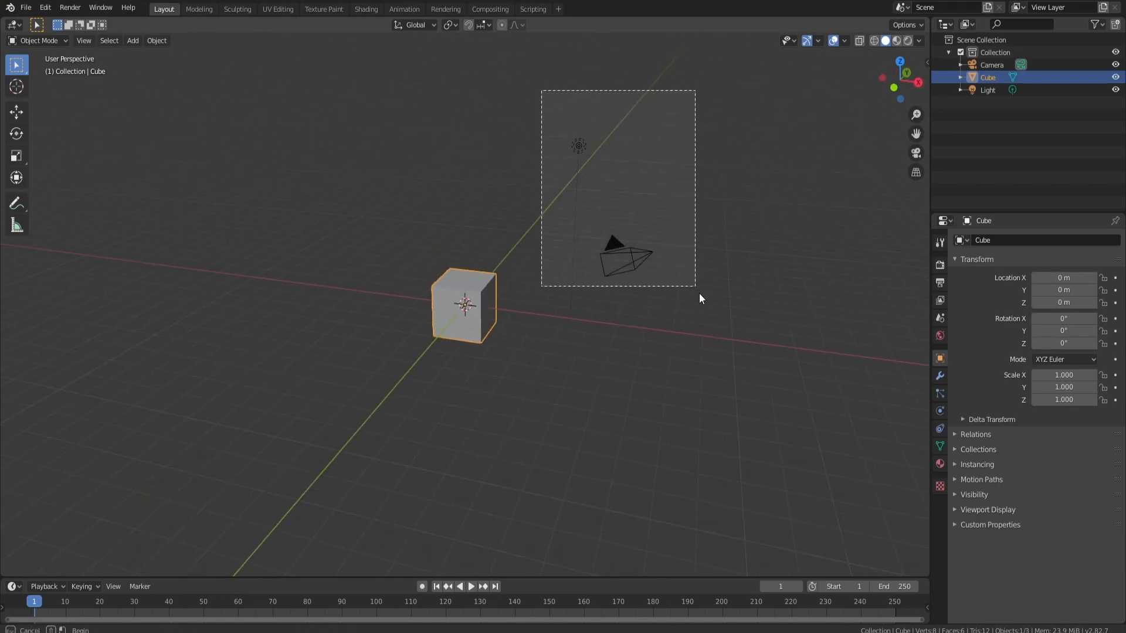
Step: Delete the camera and light, and replace the cube's geometry with a flat plane
key("x")
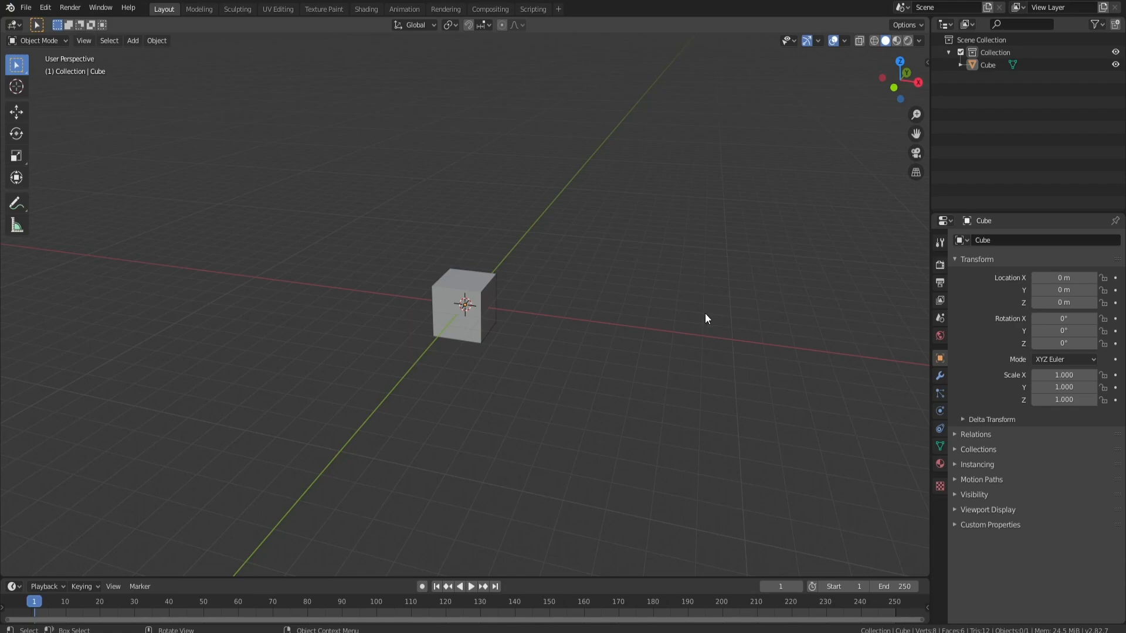
key("Tab")
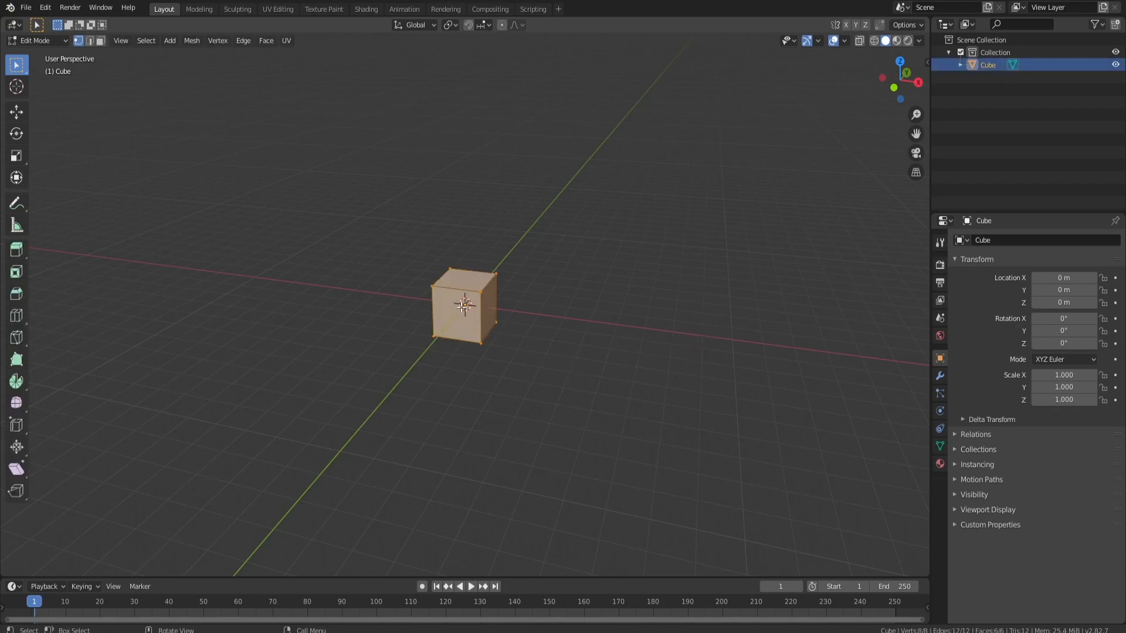
left_click(170, 40)
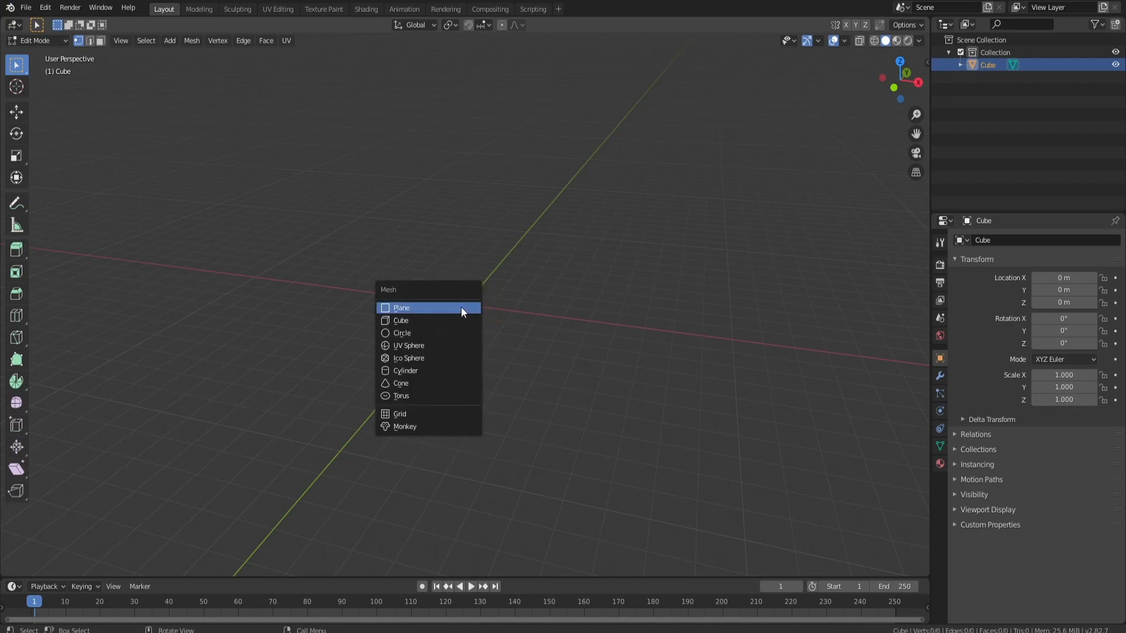
left_click(401, 307)
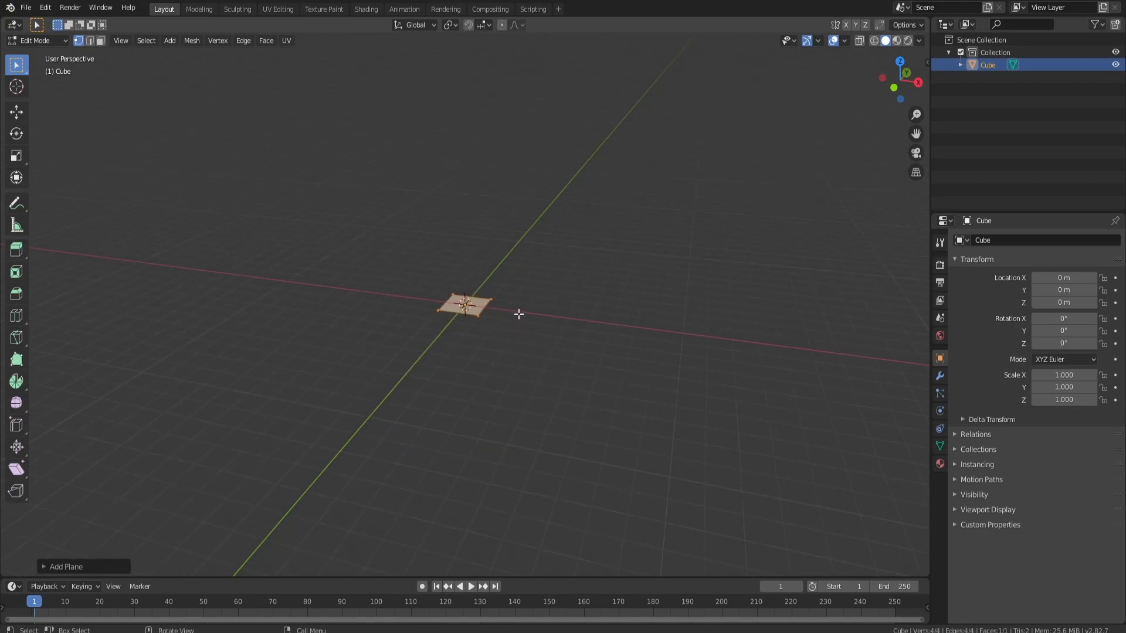
mouse_move(77, 346)
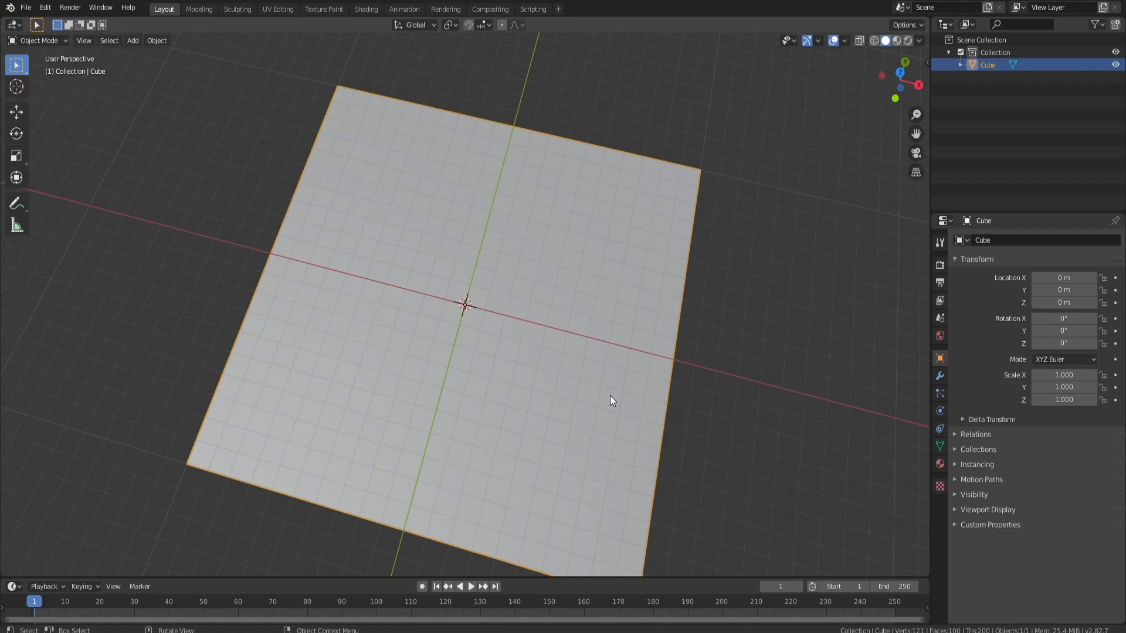
mouse_move(622, 342)
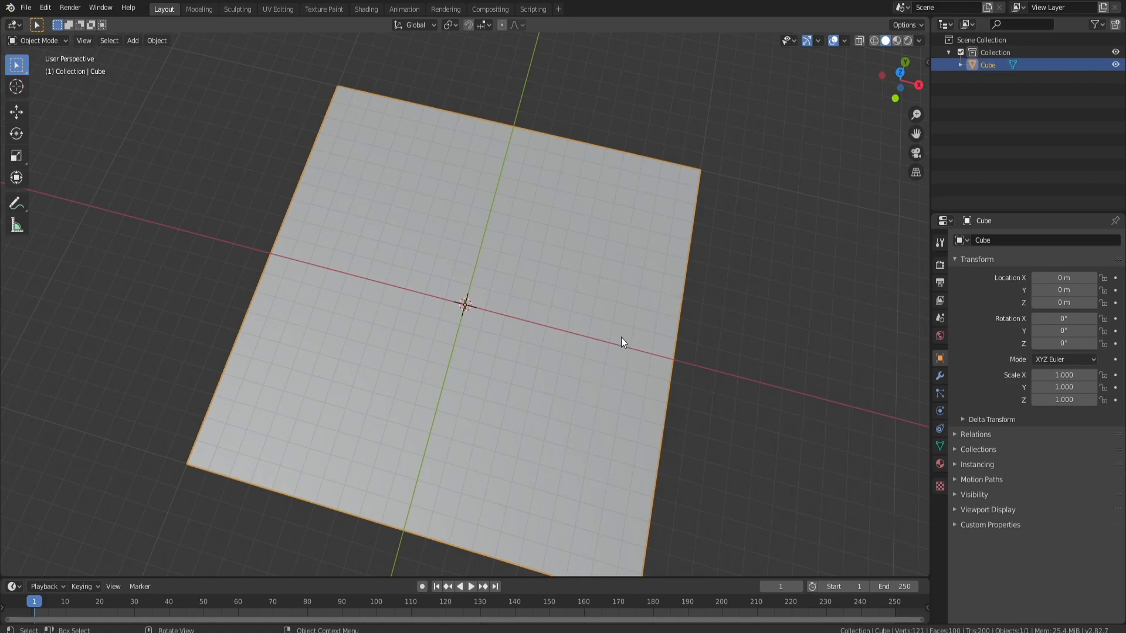
Step: With proportional vertex editing, pull in the top-left corner and push the left edge inward
key("Tab")
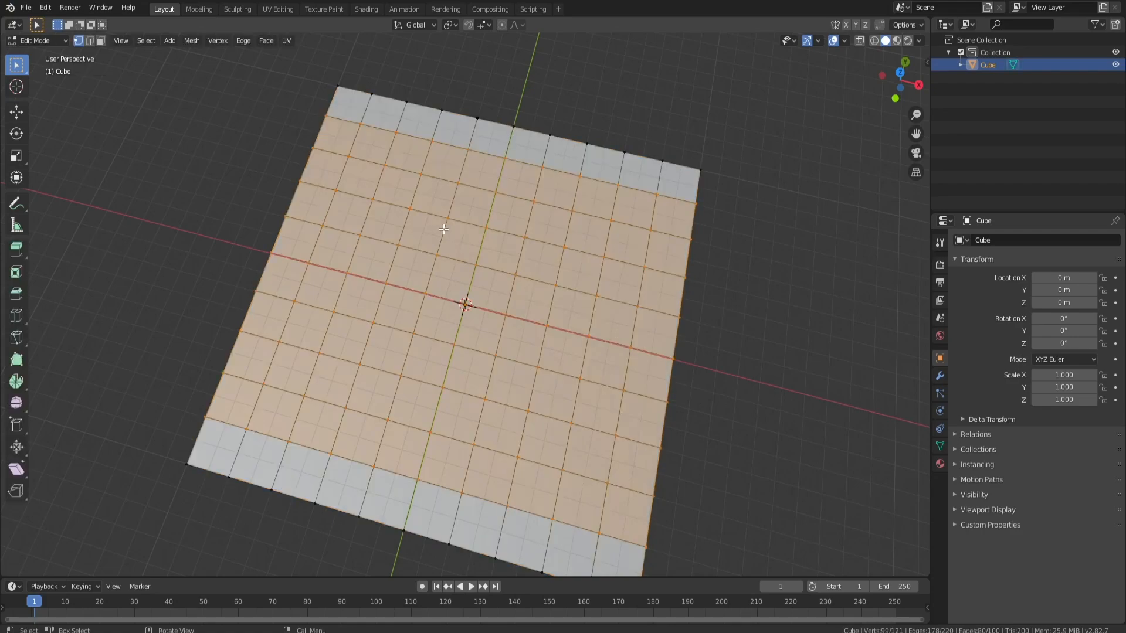
left_click(92, 40)
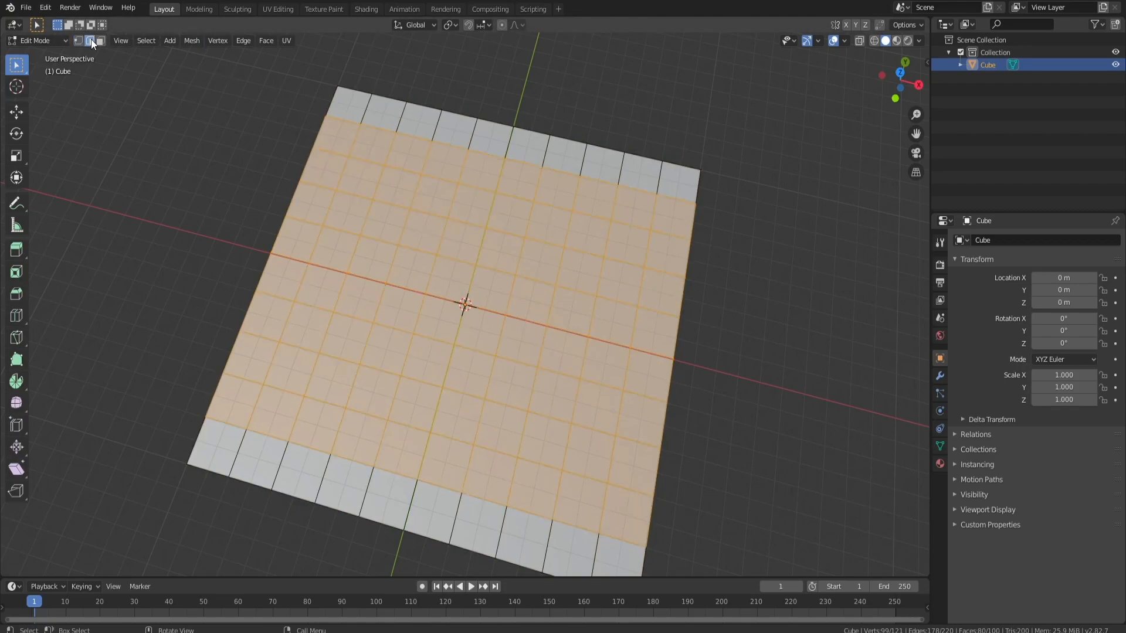
left_click(78, 40)
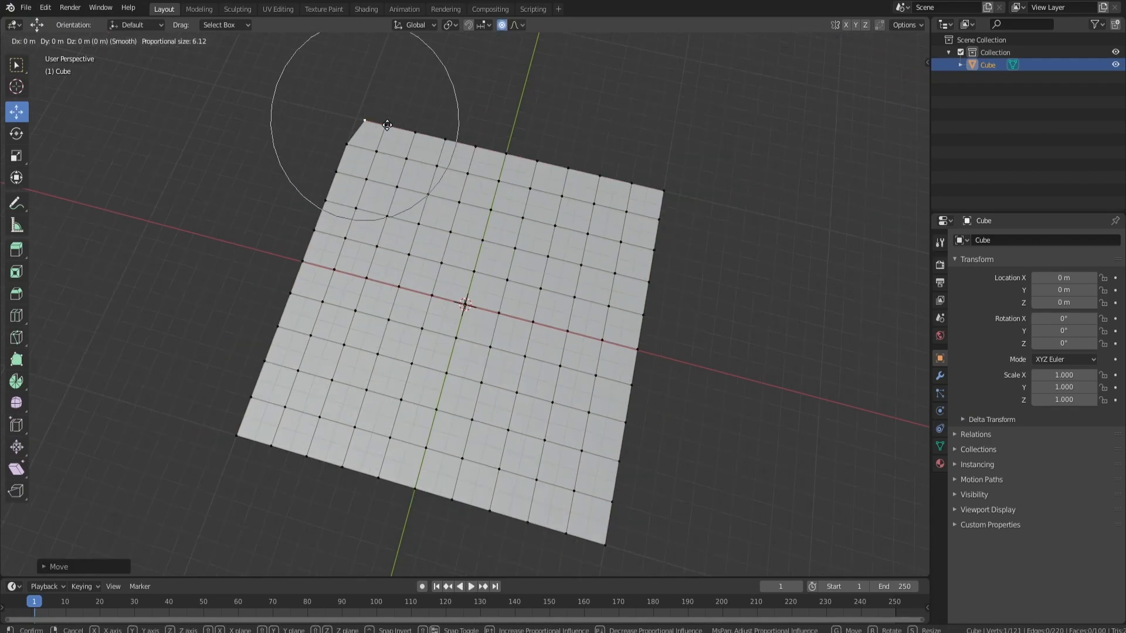
mouse_move(384, 130)
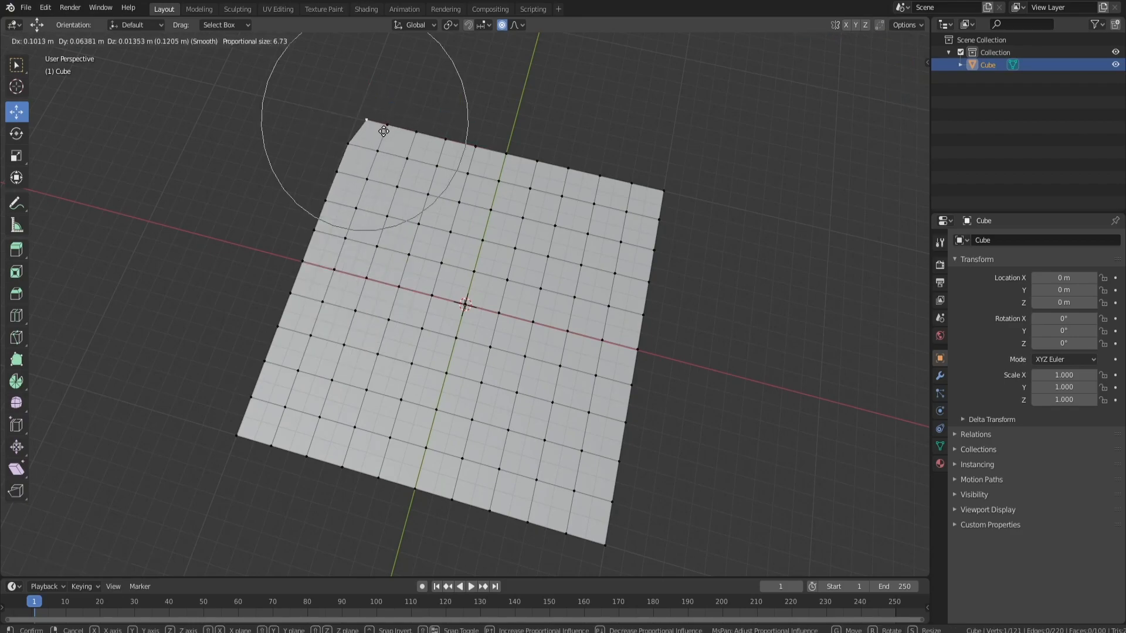
left_click(384, 132)
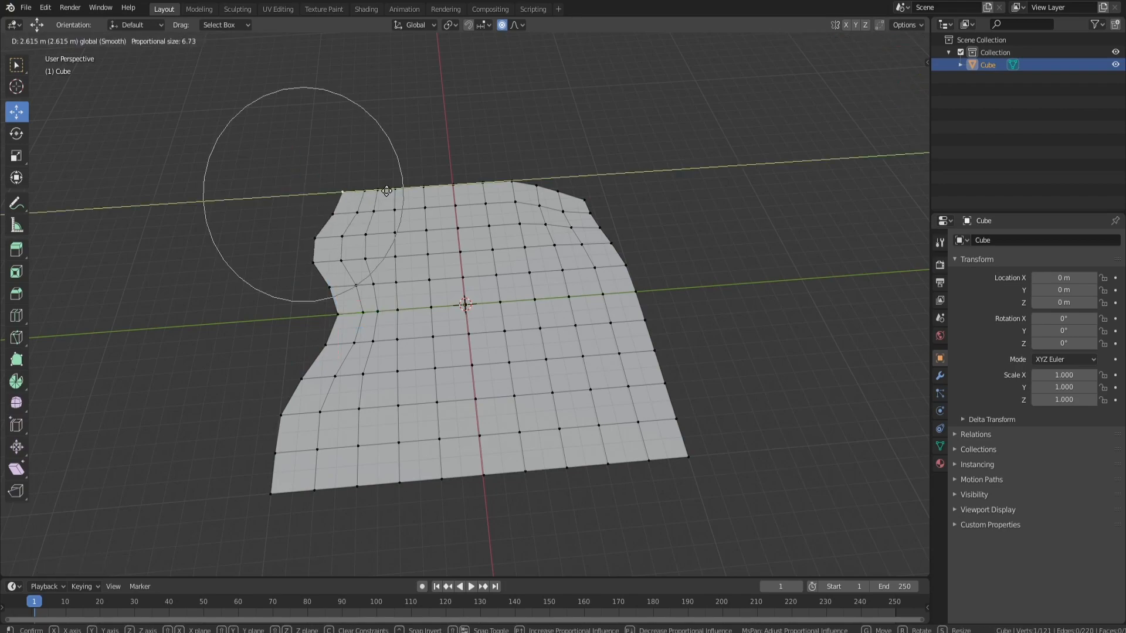
left_click(386, 191)
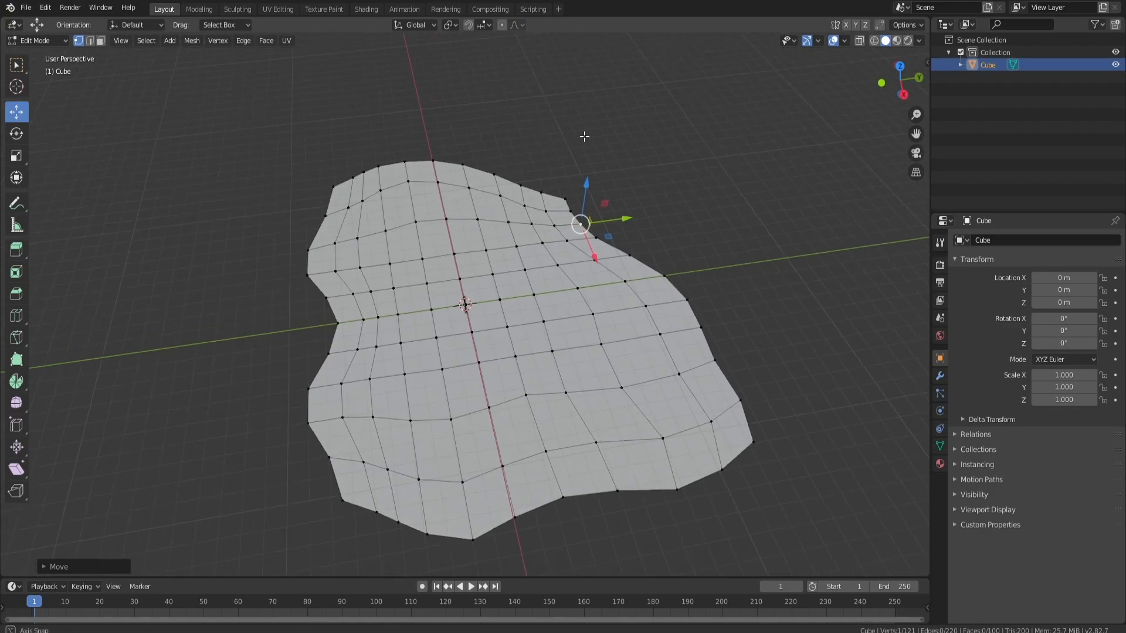
key("Tab")
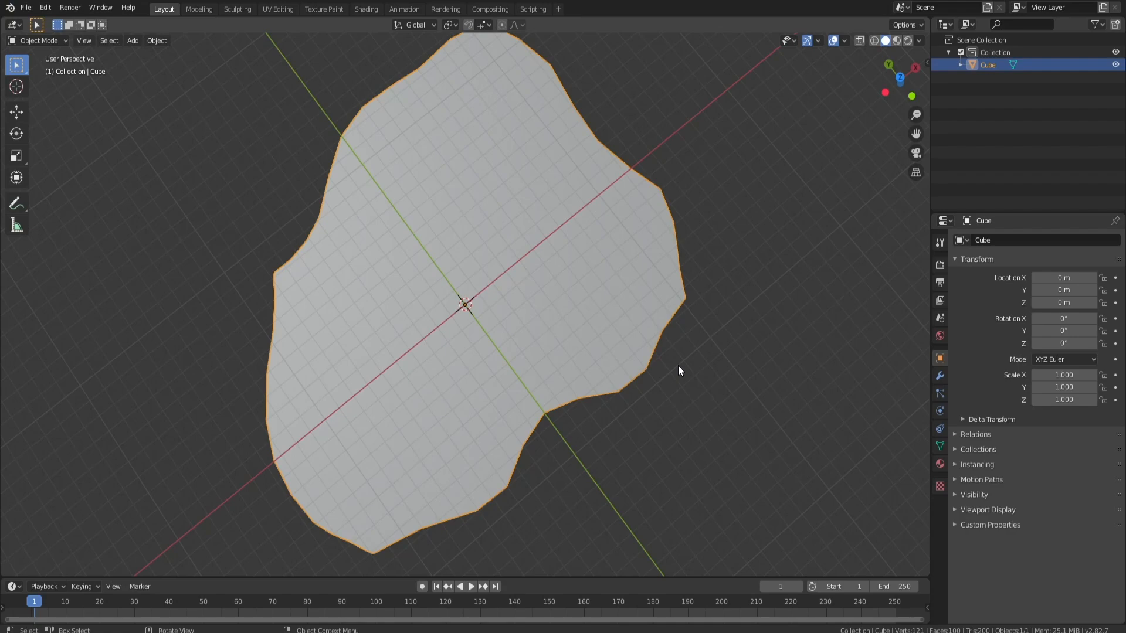
mouse_move(526, 280)
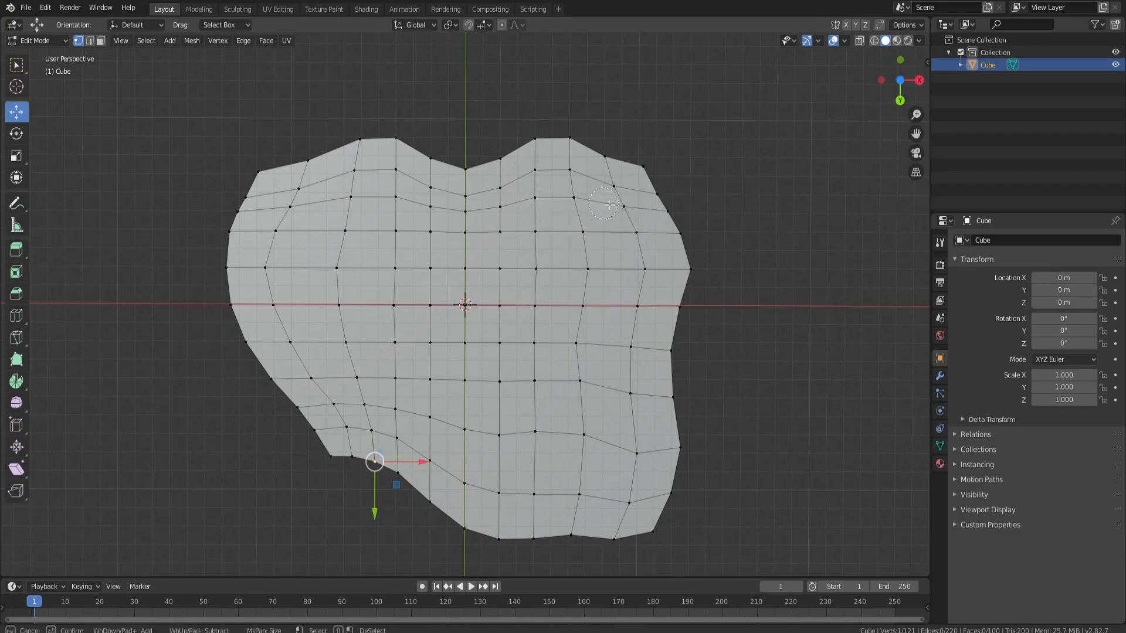
Step: Refine an outline point, then extrude the island plane downward and scale it into a slab
left_click(574, 188)
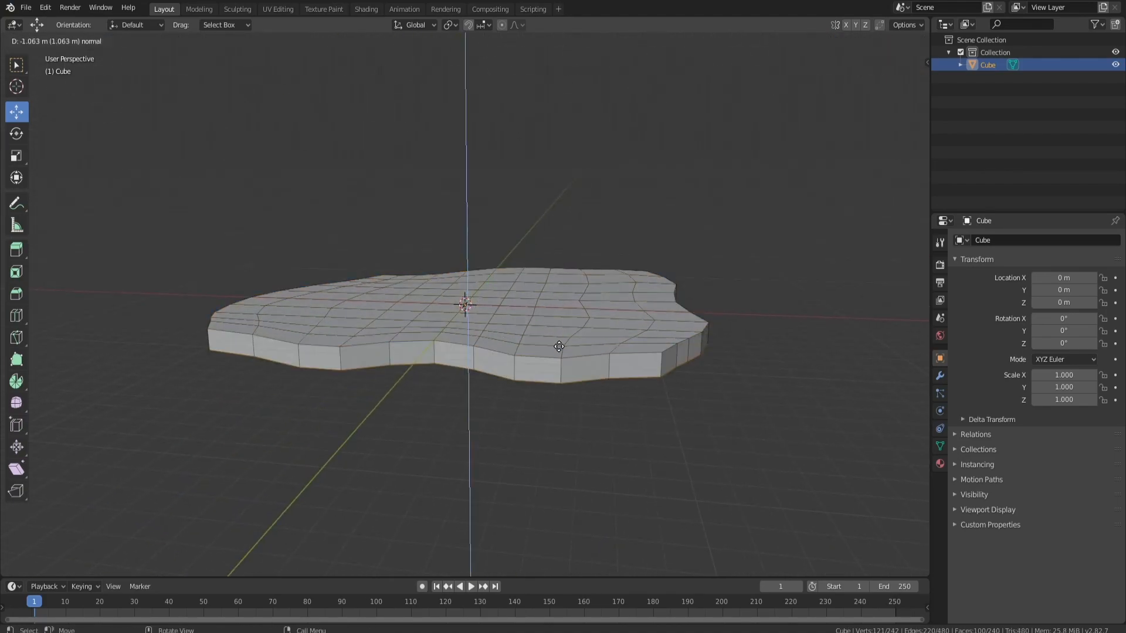
key("s")
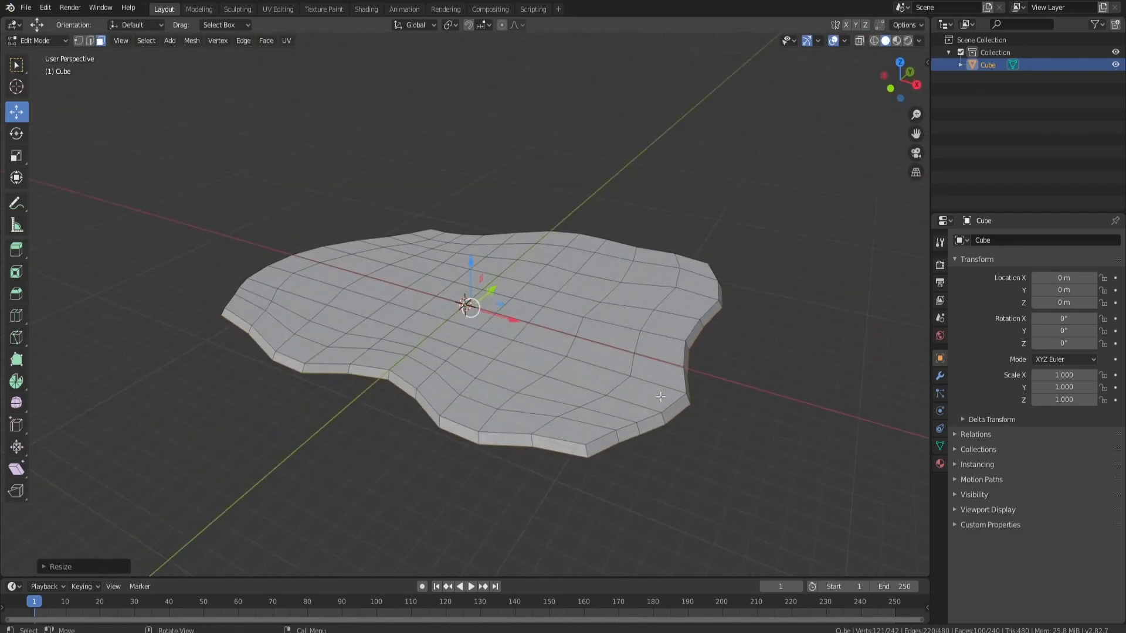
key("Tab")
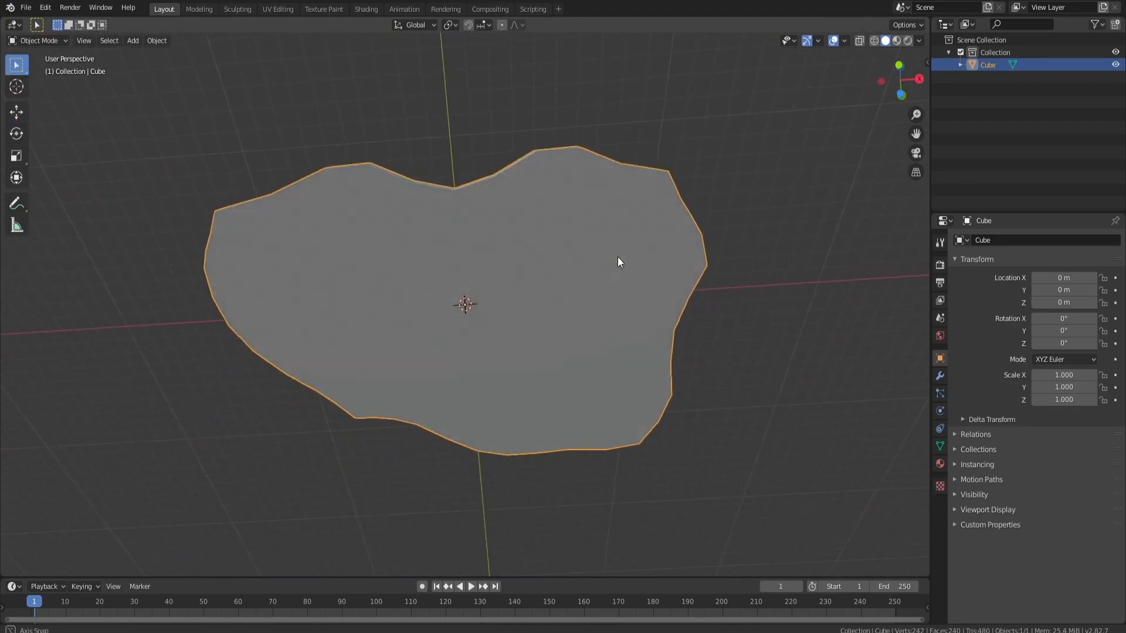
Step: Extrude the central underside faces downward into a tapering base and reposition the spike vertices
key("Tab")
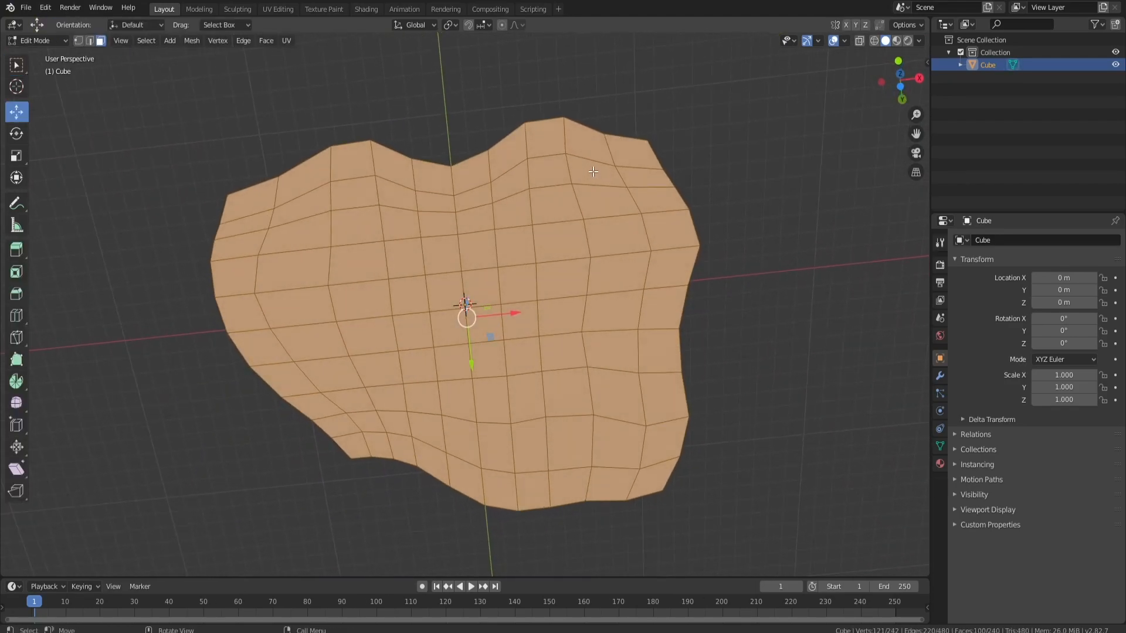
left_click(592, 170)
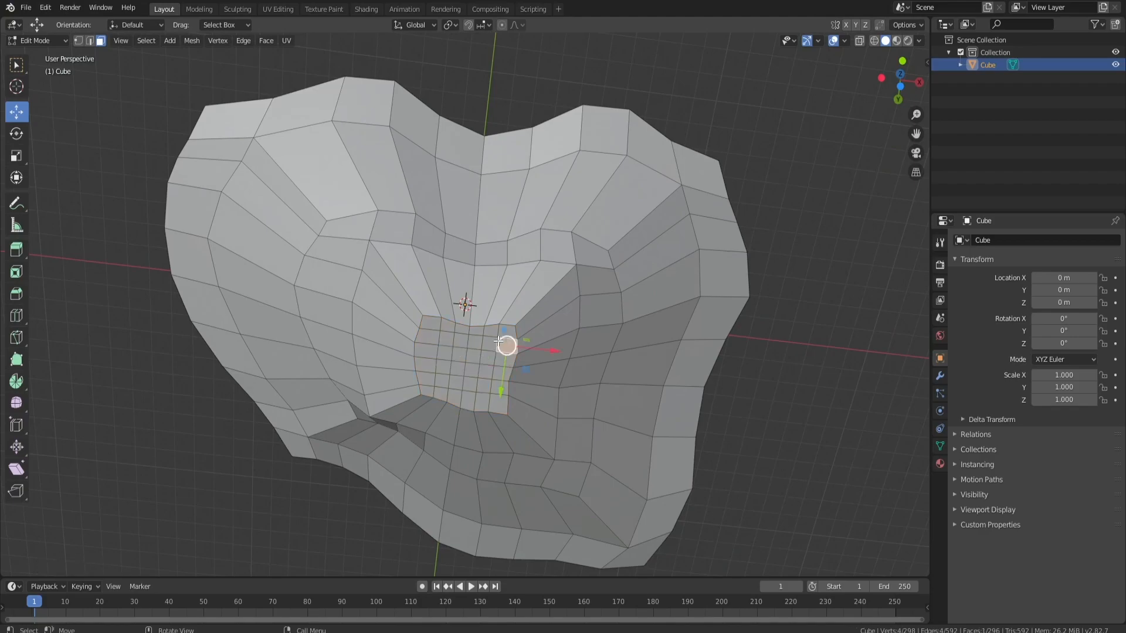
left_click(502, 344)
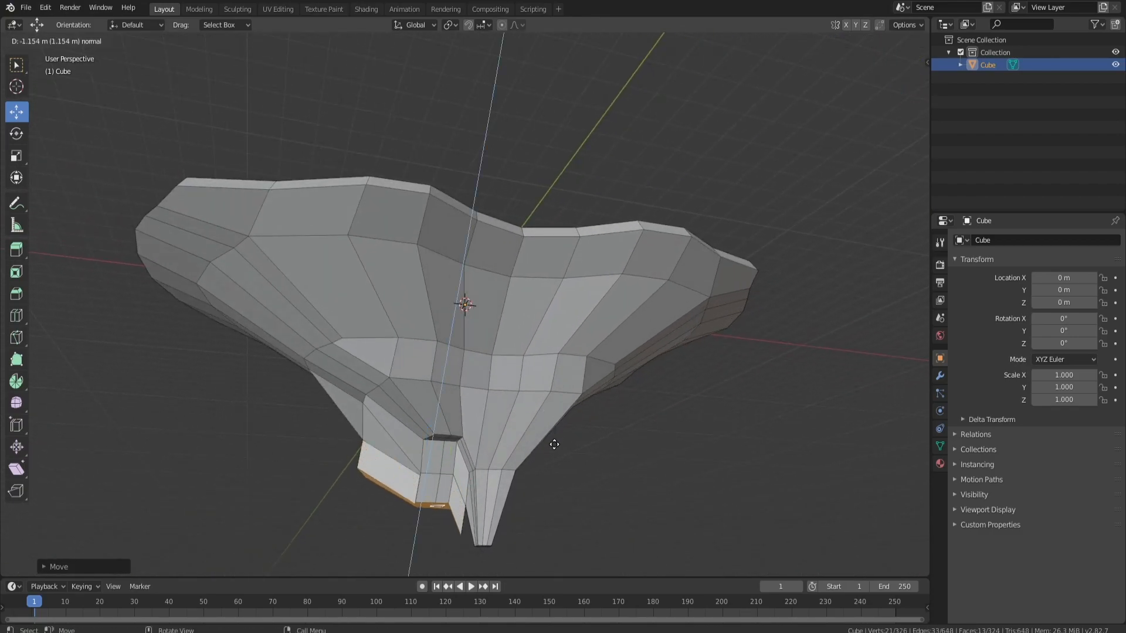
key("Tab")
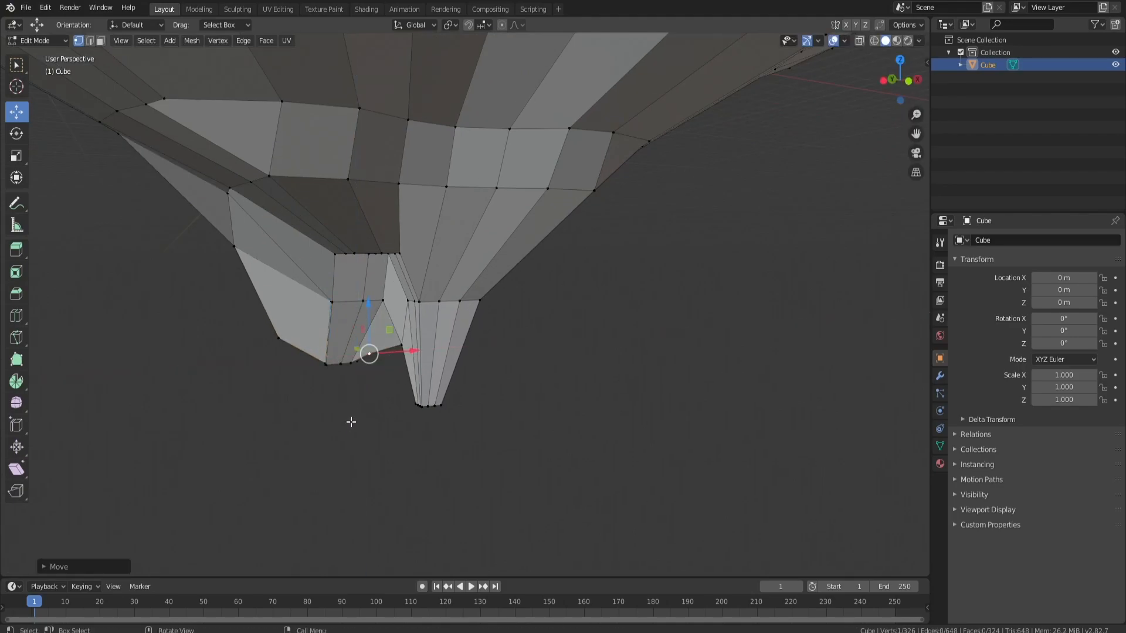
key("Tab")
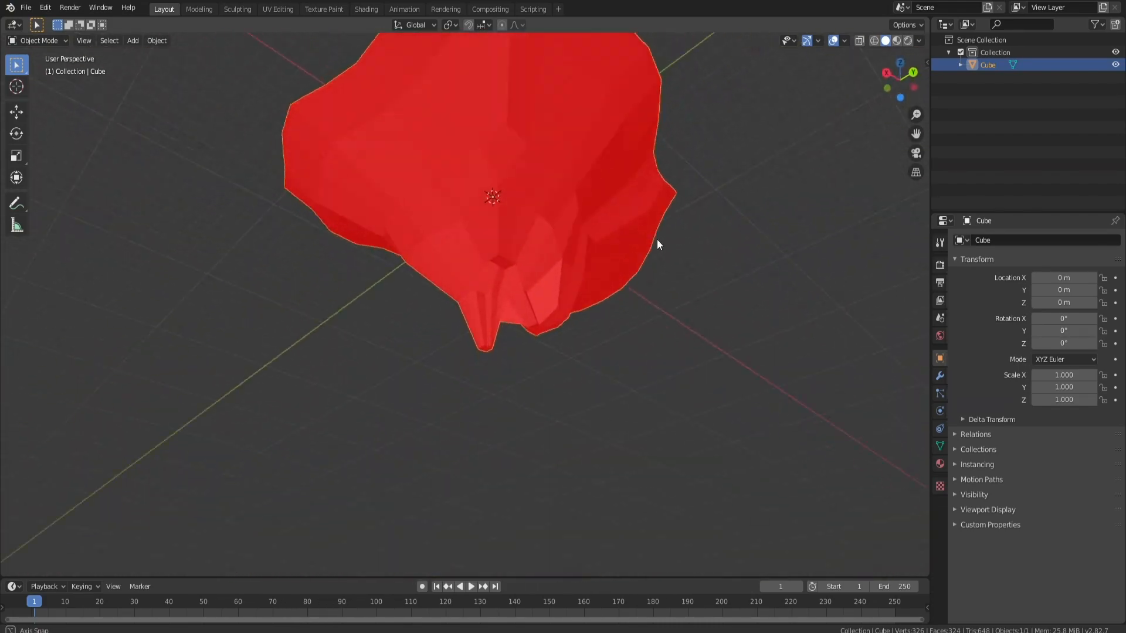
key("Tab")
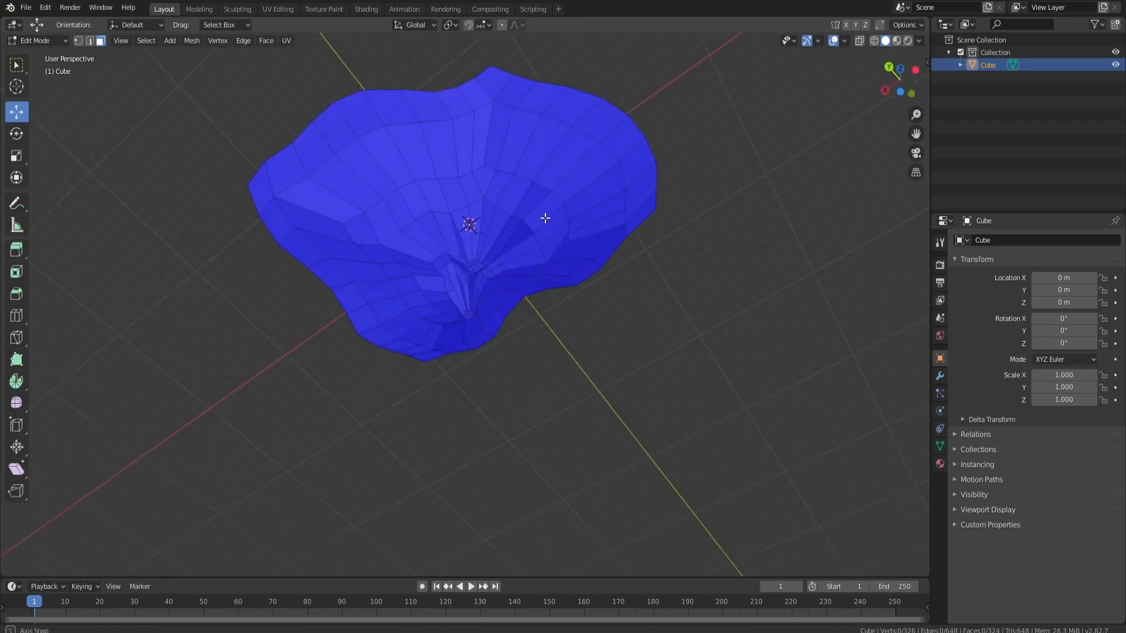
left_click(844, 41)
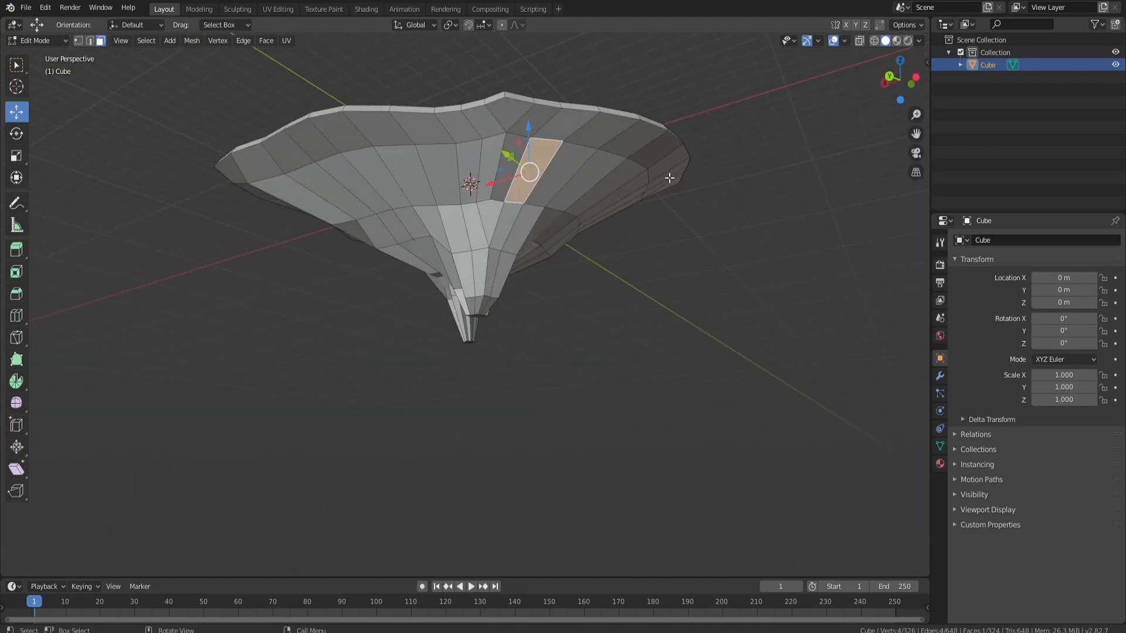
key("Tab")
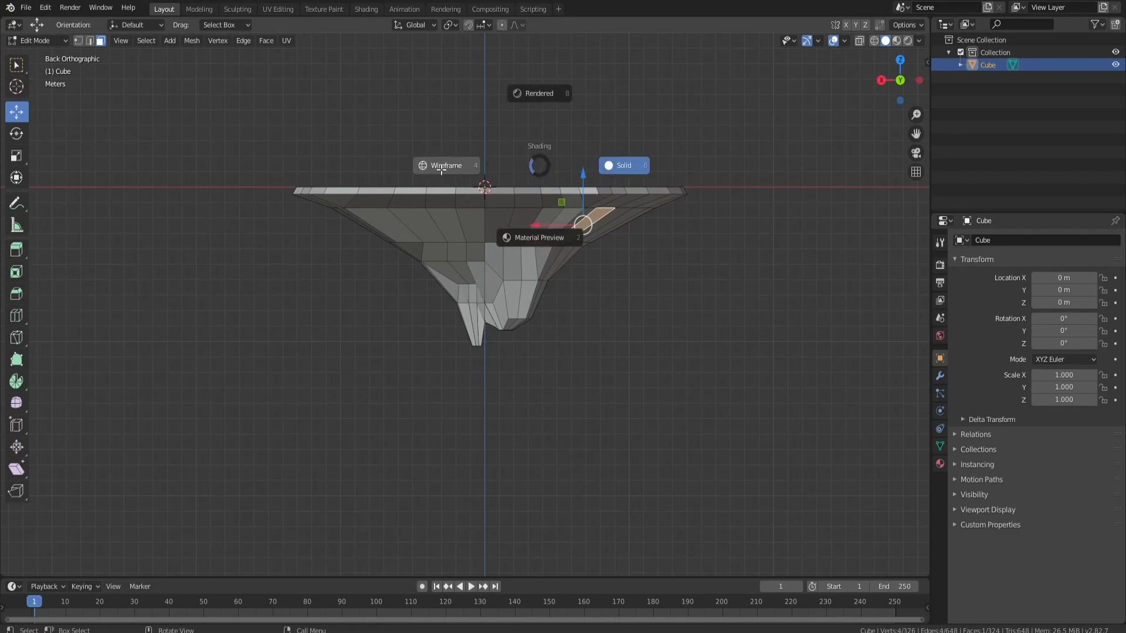
Step: Duplicate the island in wireframe view, return to solid shading, and scale the copy Cube.001
left_click(445, 165)
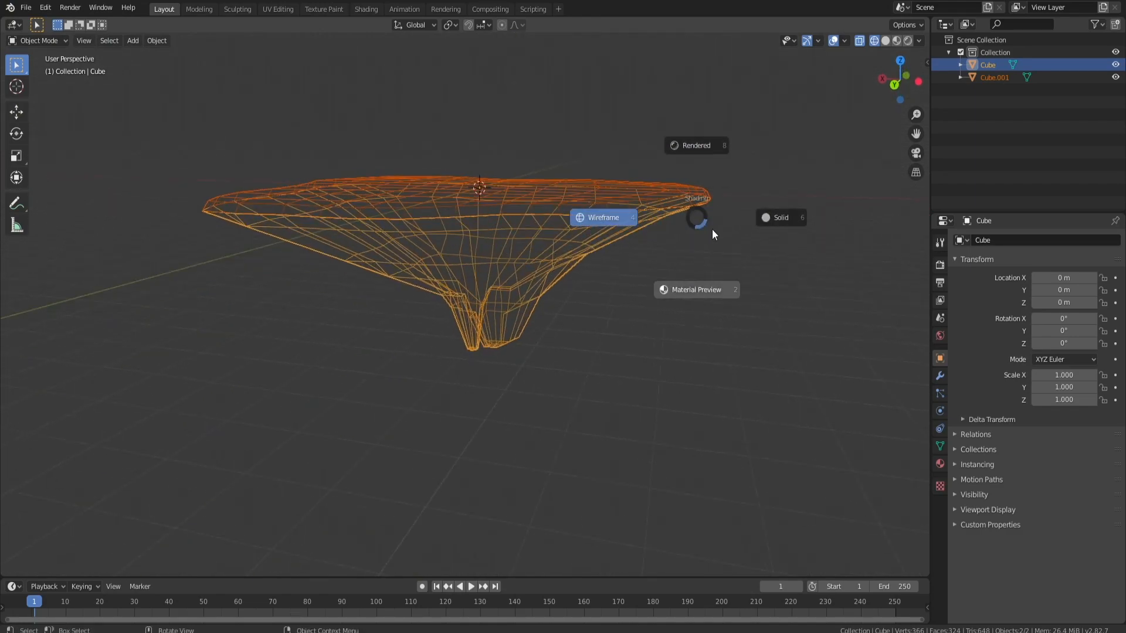
left_click(779, 217)
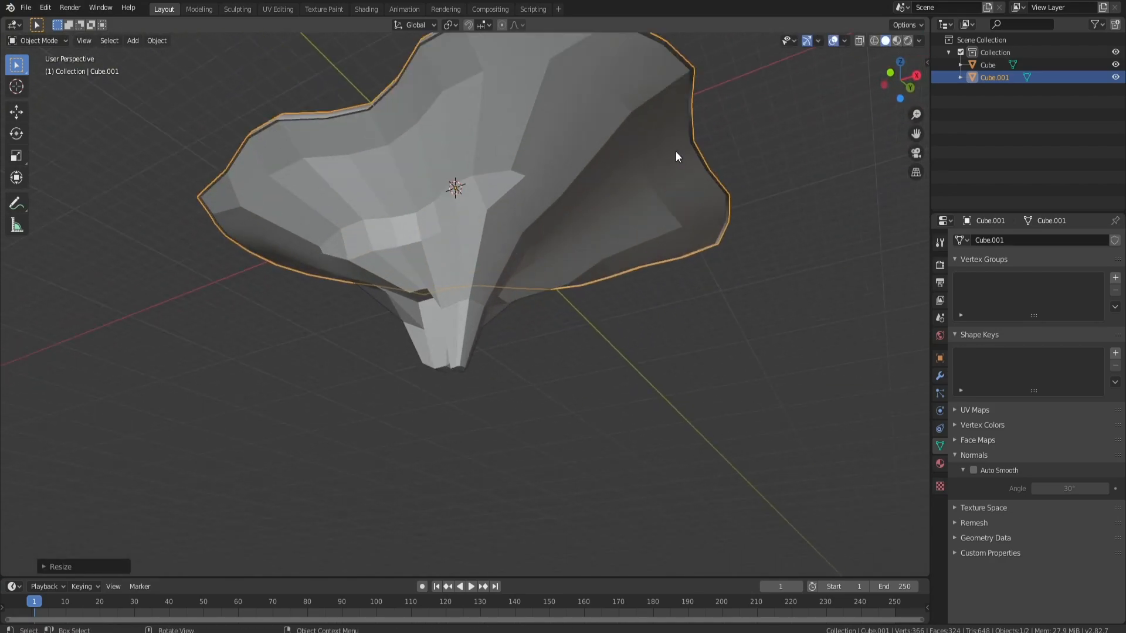
key("Tab")
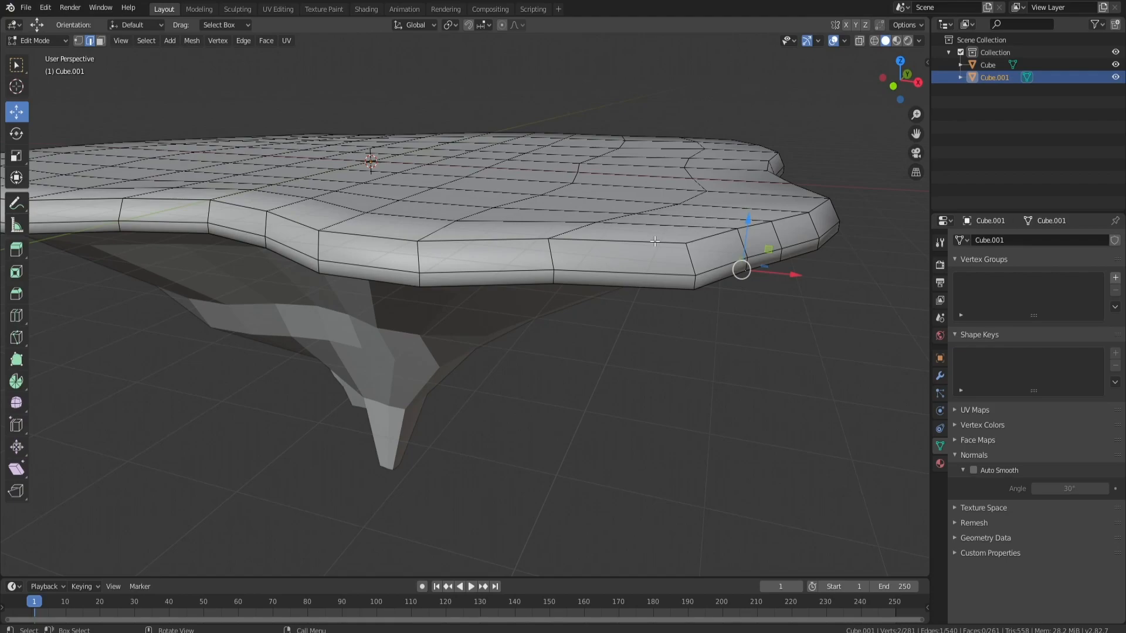
mouse_move(704, 263)
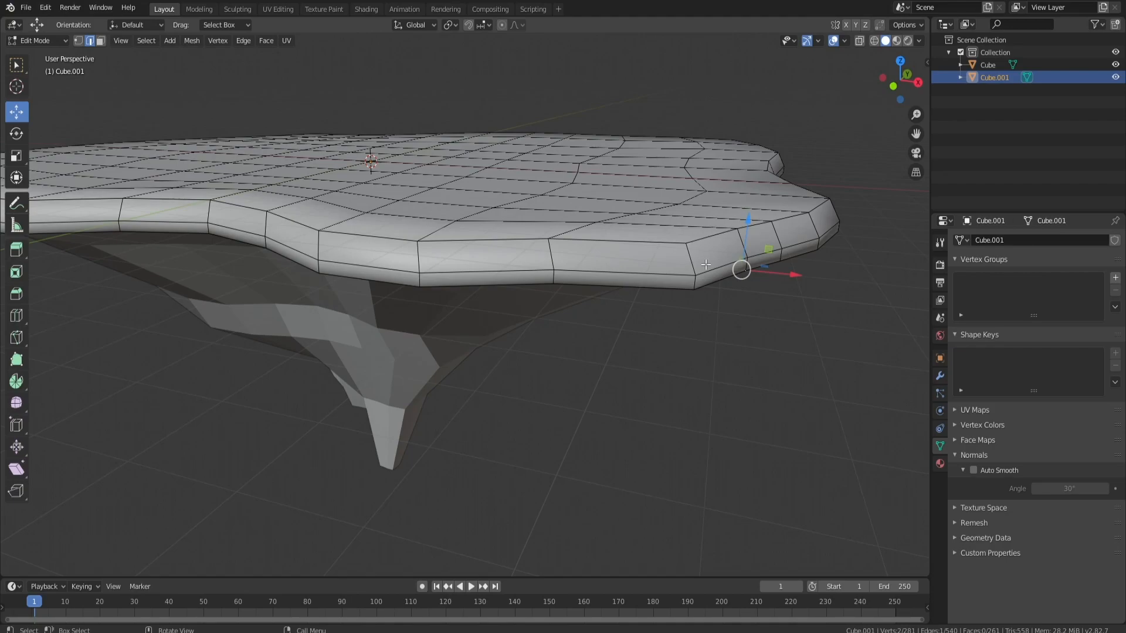
mouse_move(894, 357)
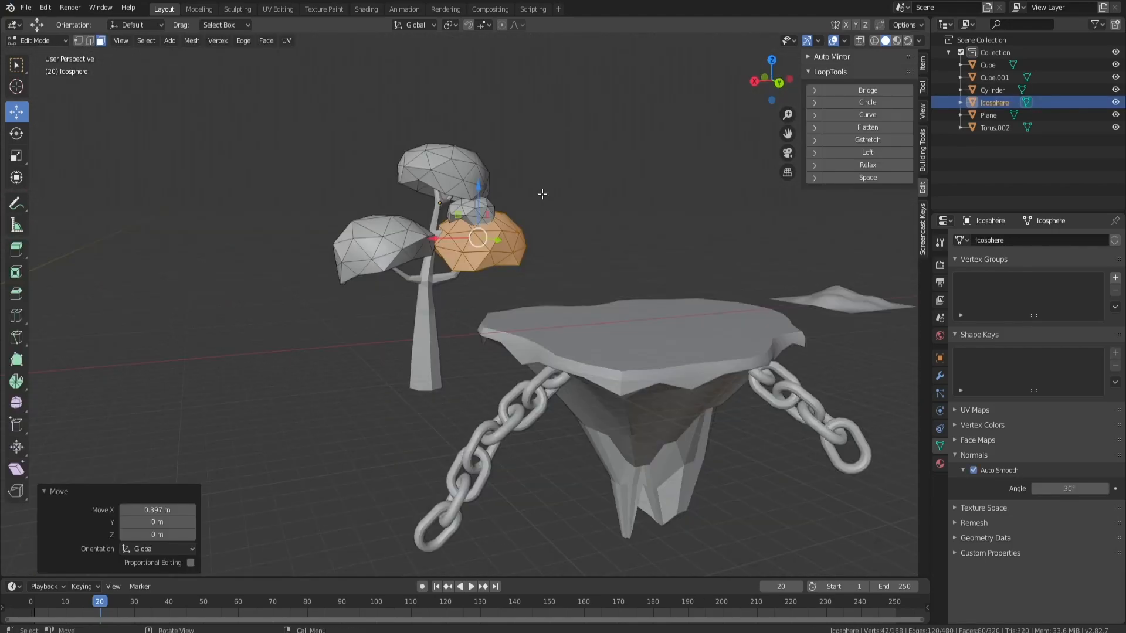
Step: Move the three Icosphere leaf clumps onto the top of the tree
key("Tab")
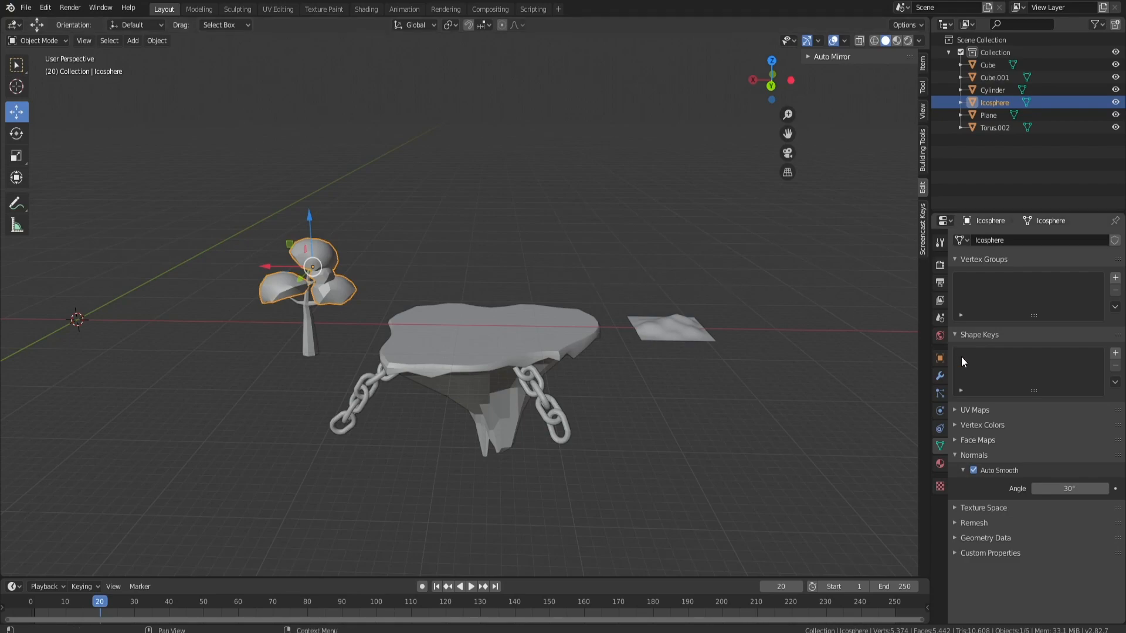
mouse_move(962, 361)
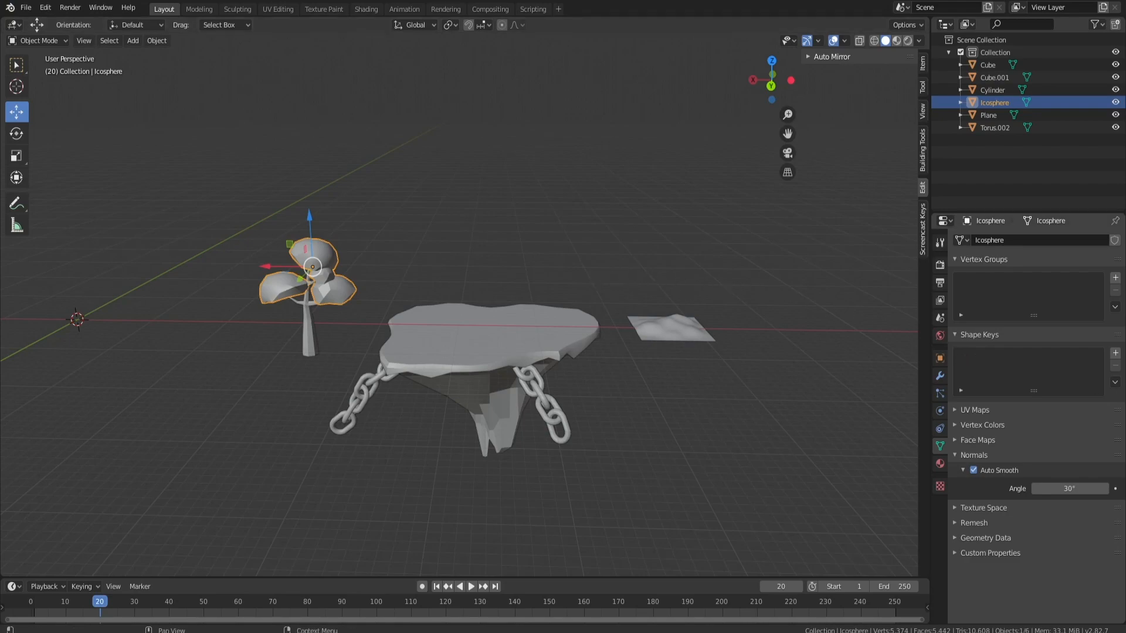